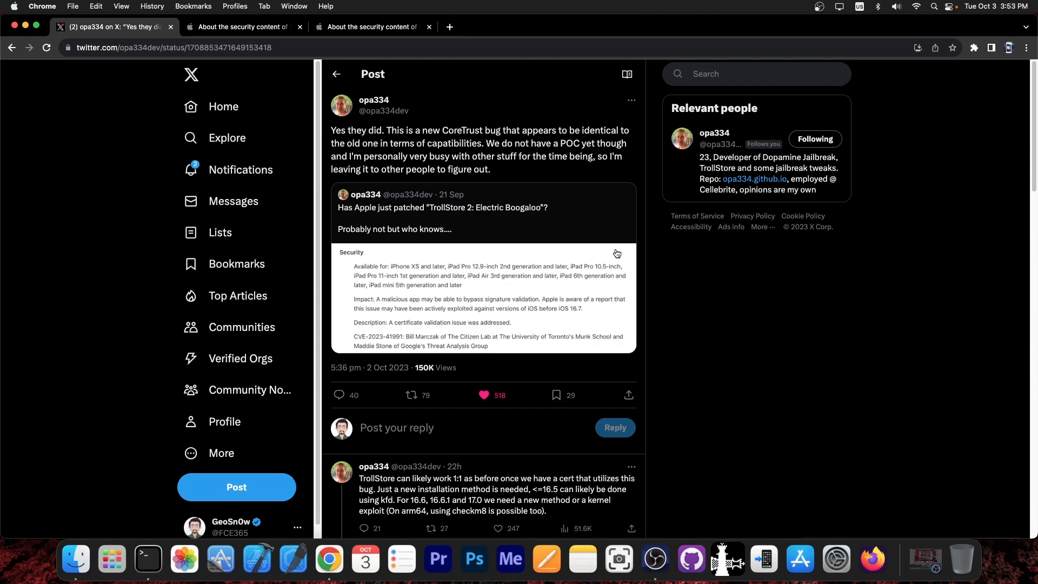
Switch to the Apple Support HT213926 tab showing the CVE-2023-41991 Security entry
click(371, 27)
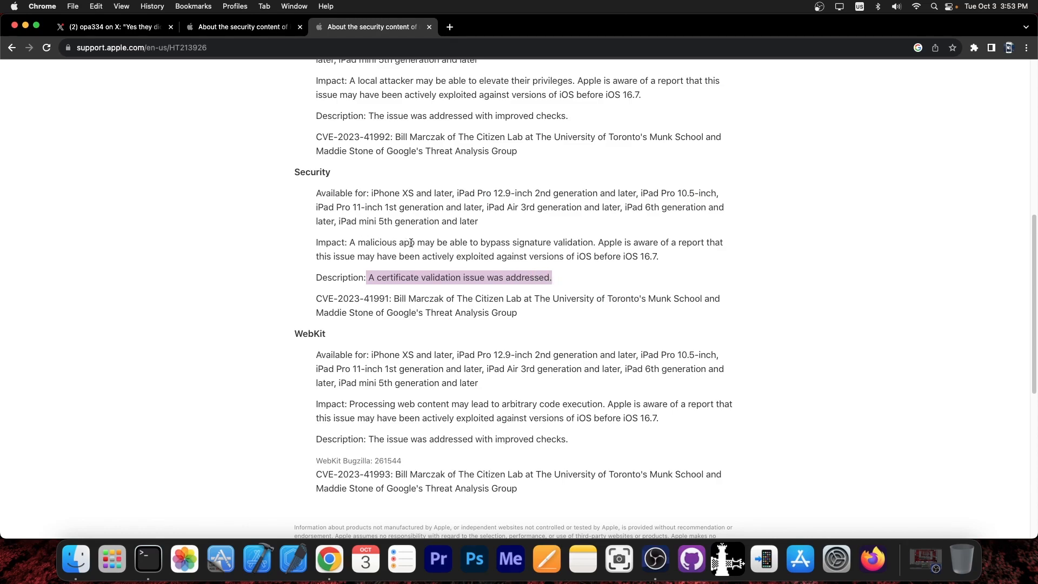
mouse_move(398, 260)
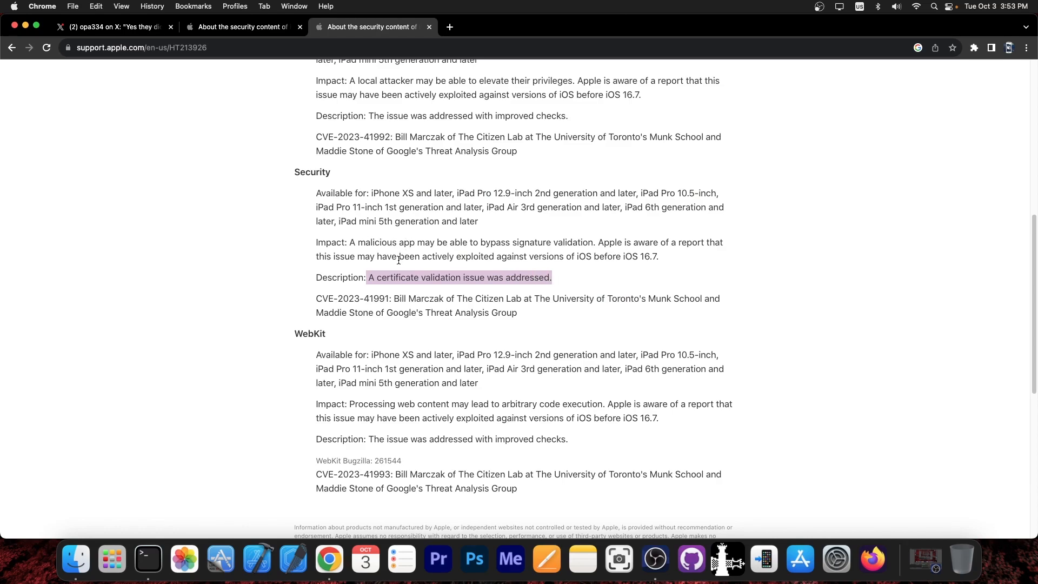
mouse_move(394, 271)
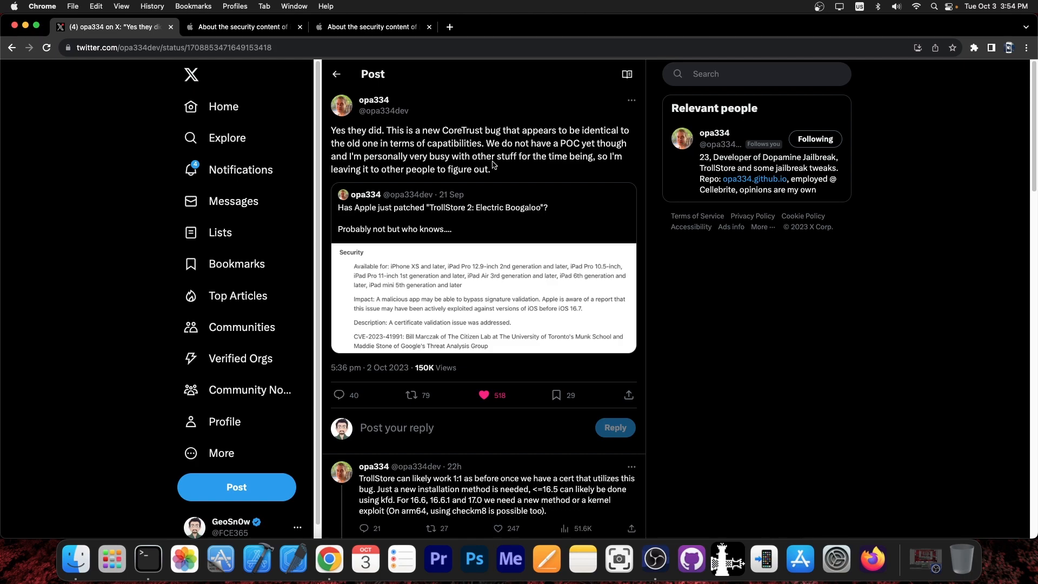
mouse_move(511, 173)
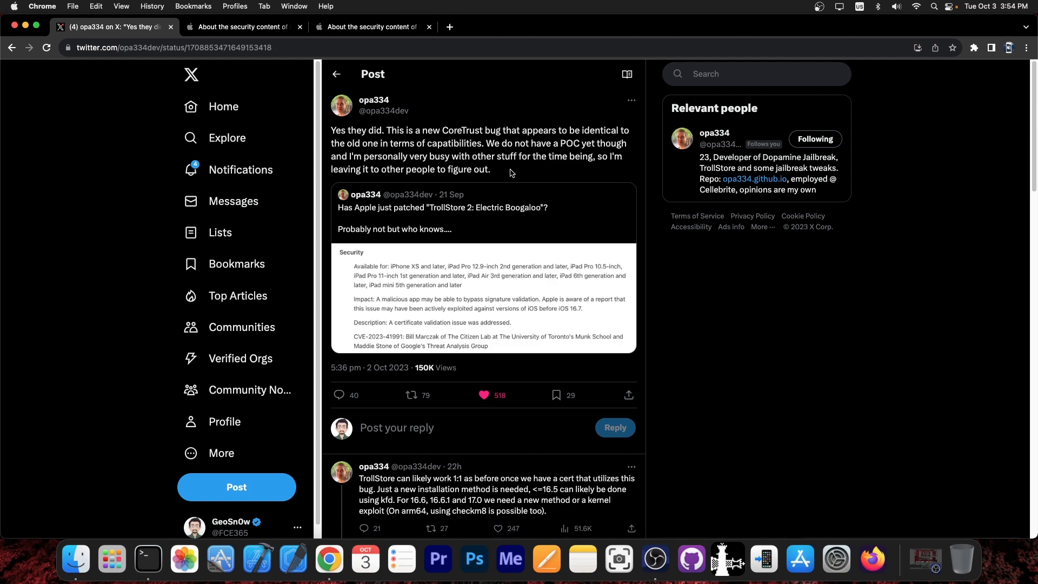
mouse_move(515, 180)
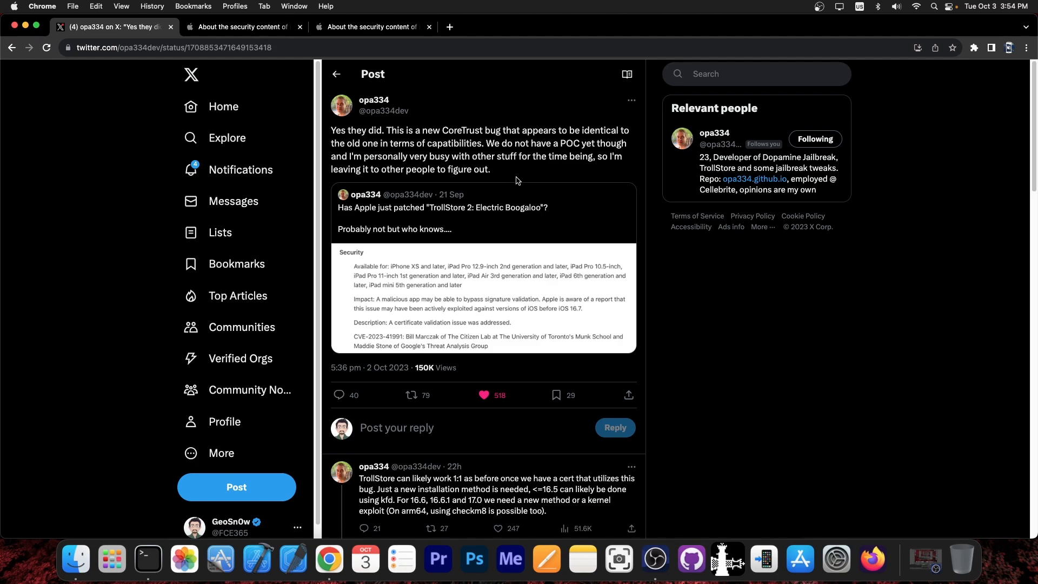
Open opa334's follow-up reply about TrollStore below the main X post
click(464, 493)
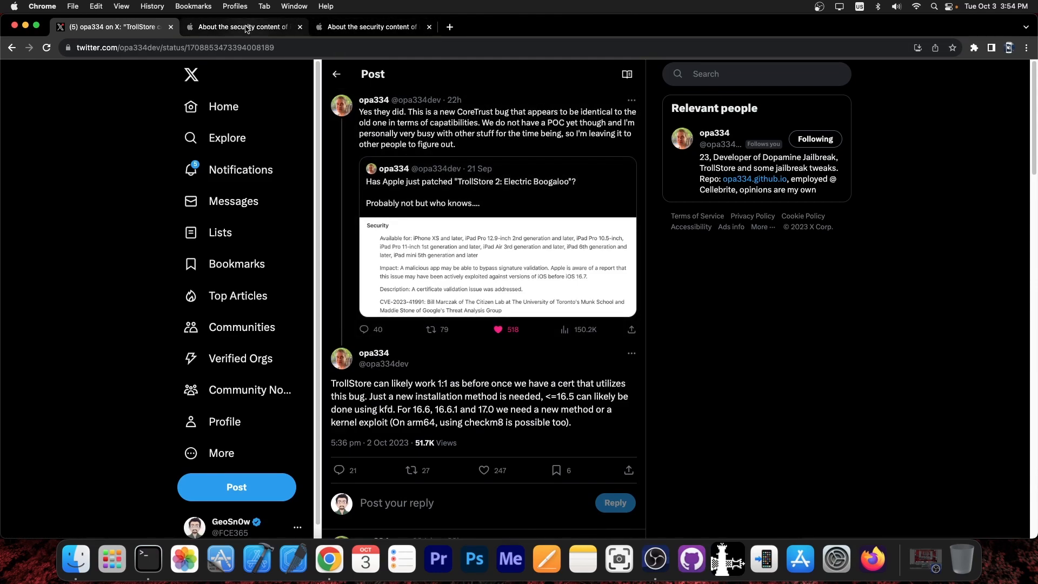
click(371, 27)
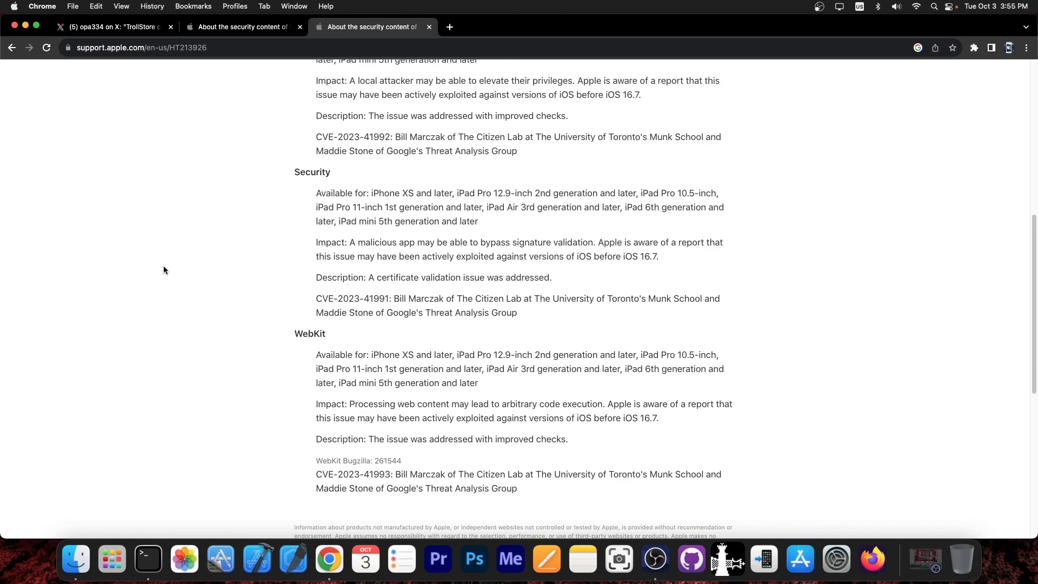
scroll(down, 3)
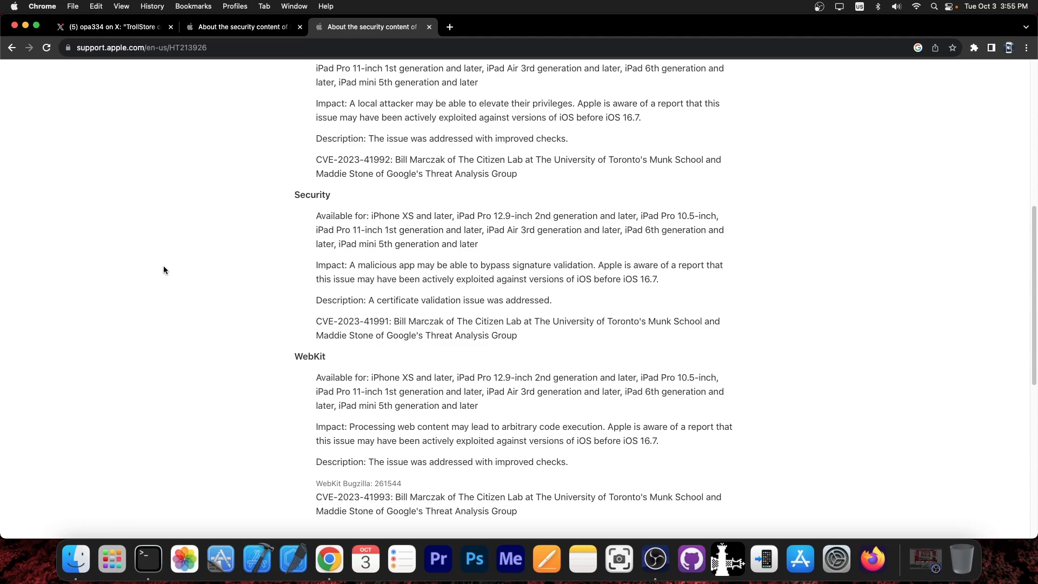
click(112, 27)
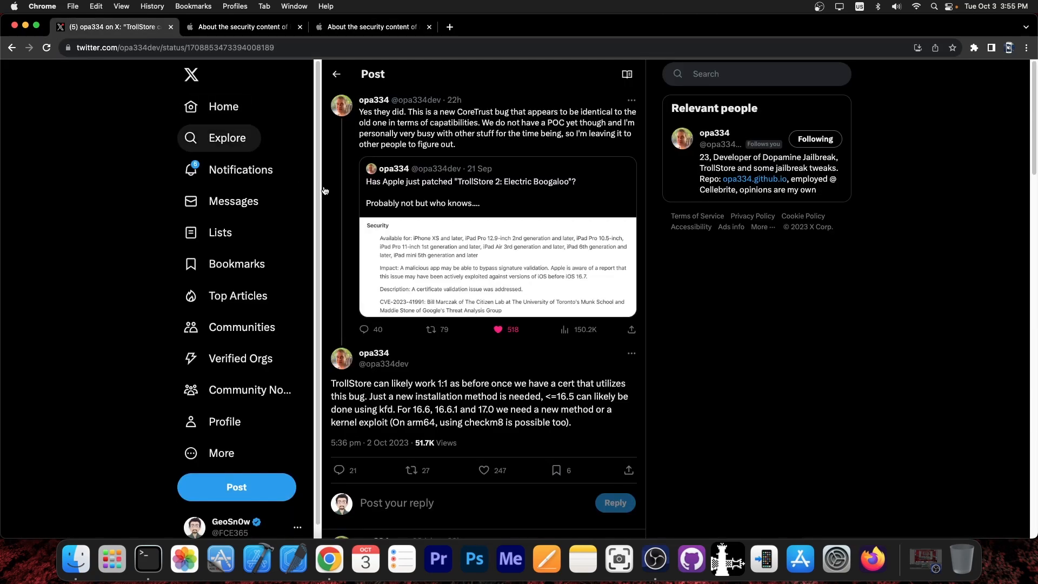
click(371, 26)
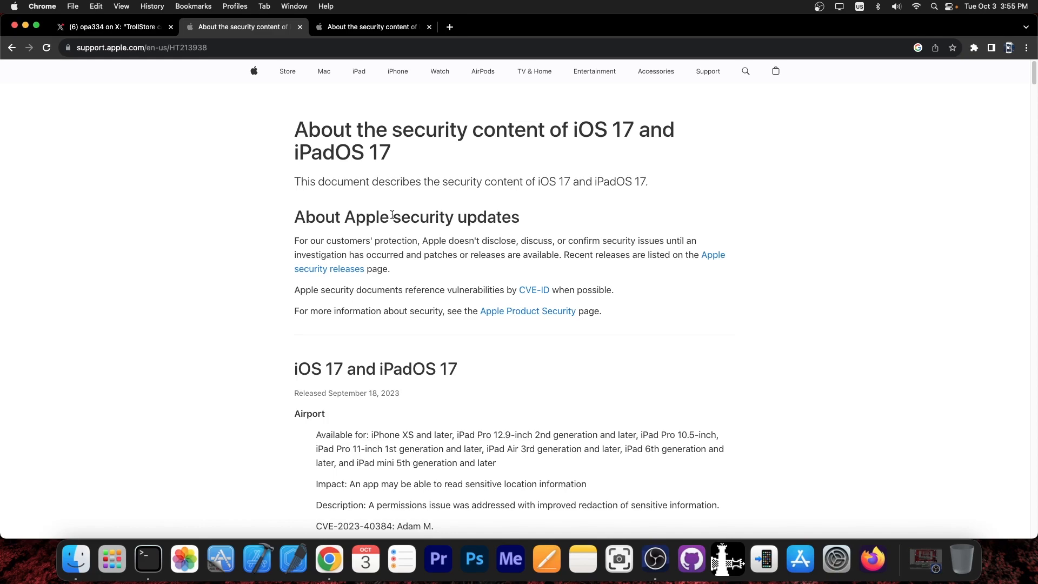
mouse_move(390, 215)
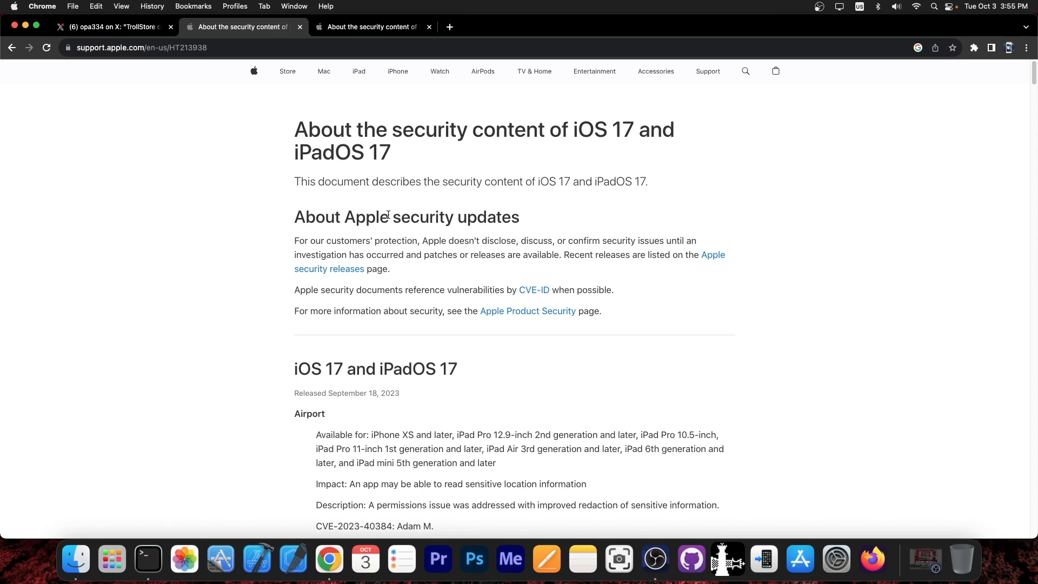
Scroll to the Kernel section and highlight the CVE-2023-41981 kernel memory mitigations Impact line
scroll(down, 3)
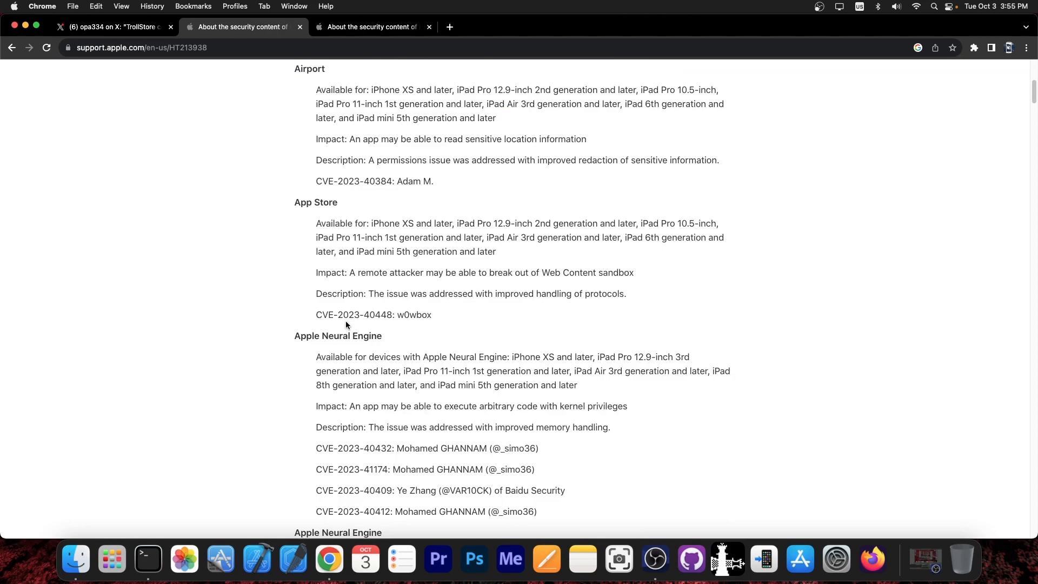
scroll(down, 3)
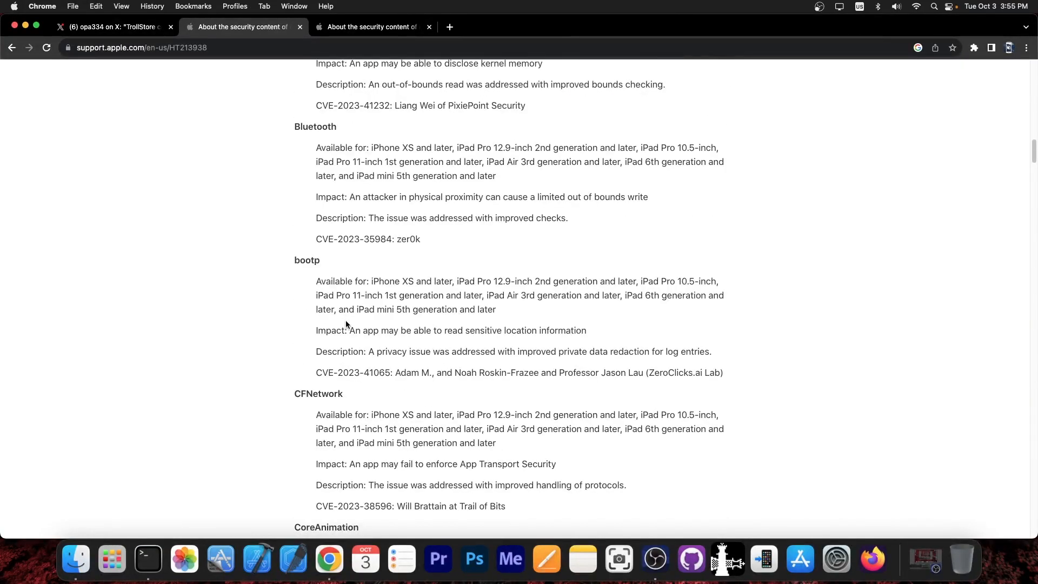
scroll(down, 3)
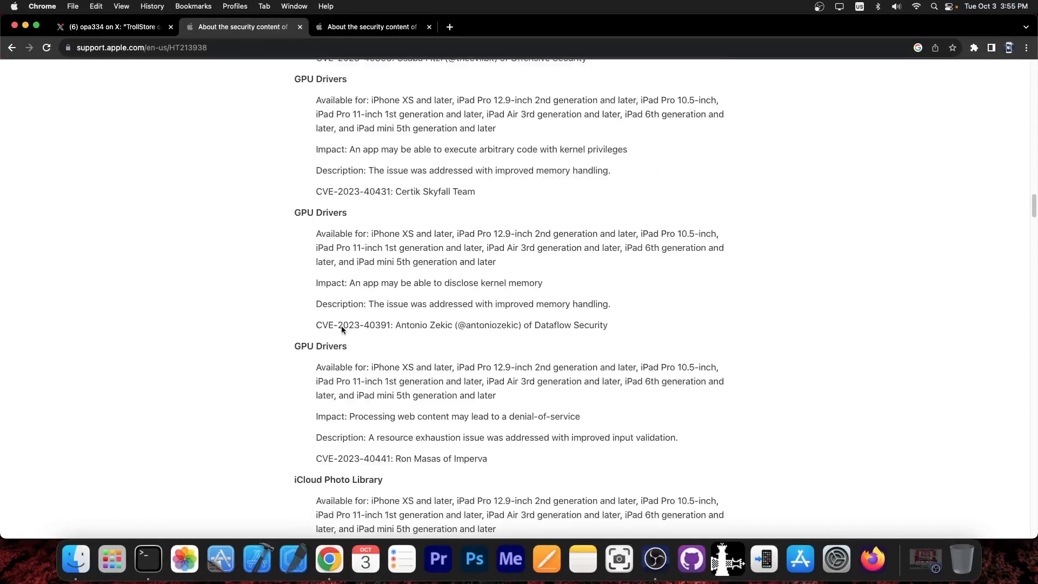
scroll(down, 3)
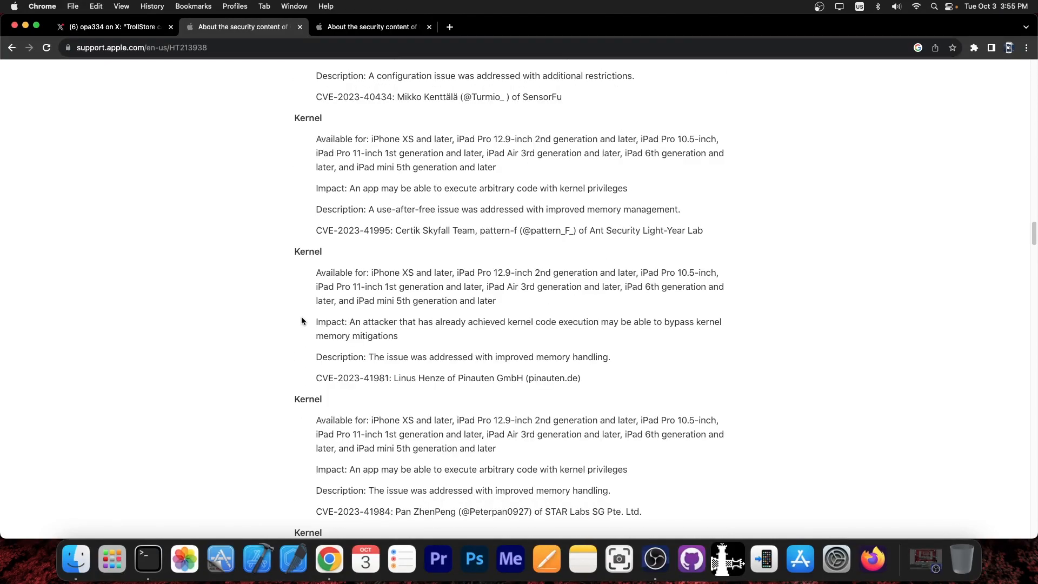
drag(316, 322, 398, 336)
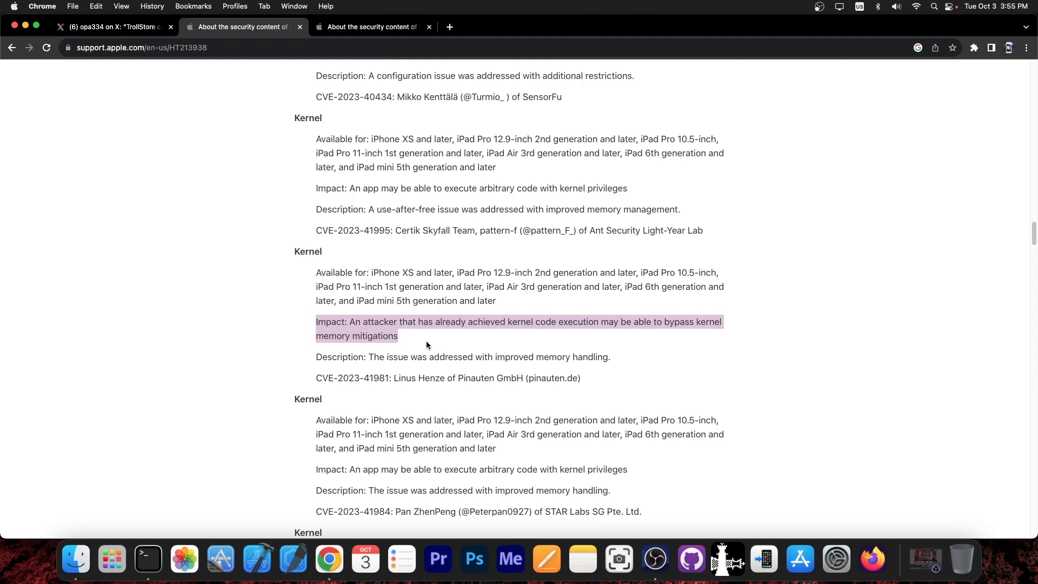
scroll(down, 3)
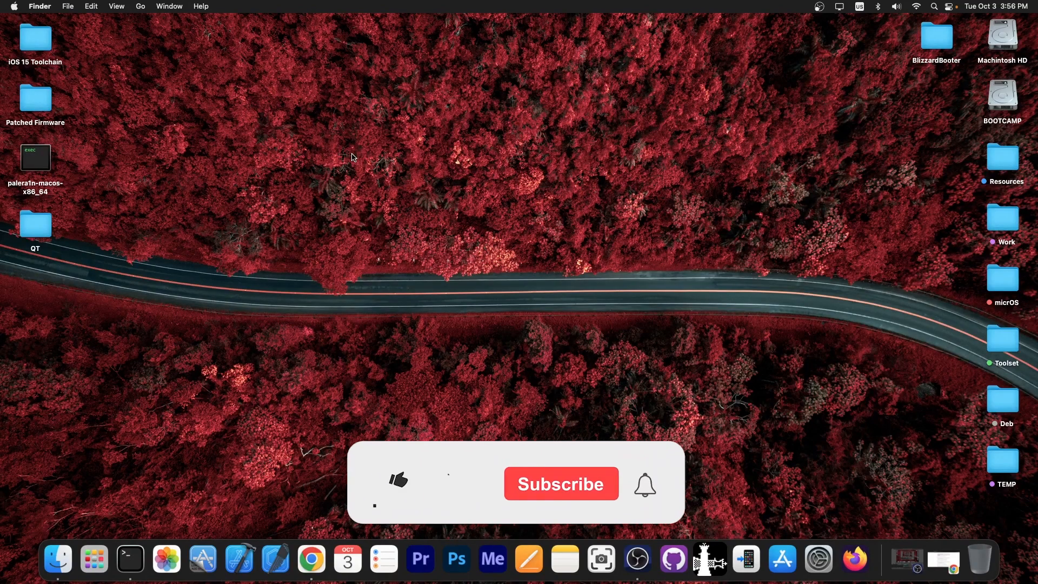
Hide Chrome to bring up the Finder desktop with its folders
click(398, 481)
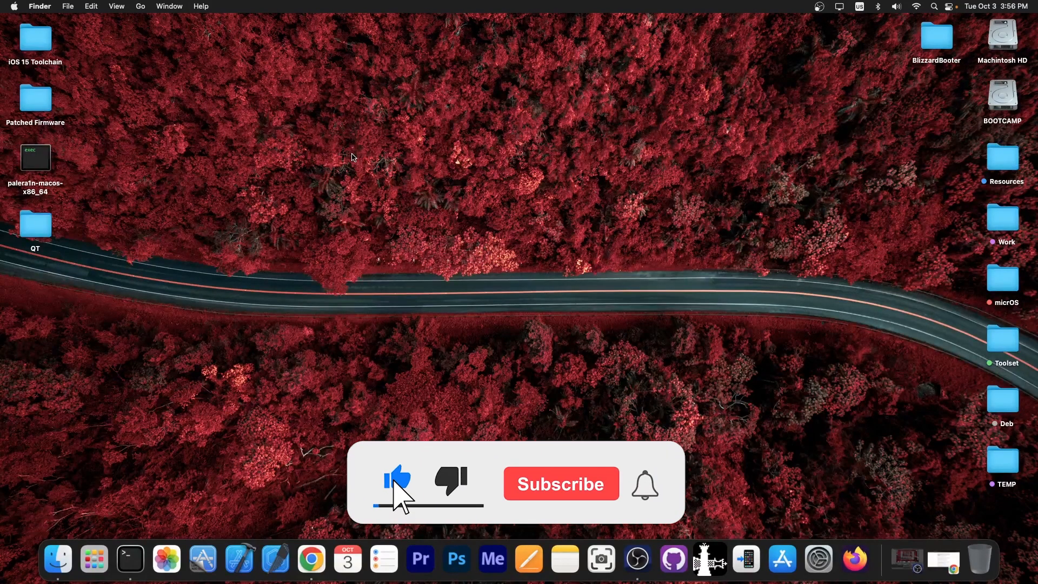
click(560, 484)
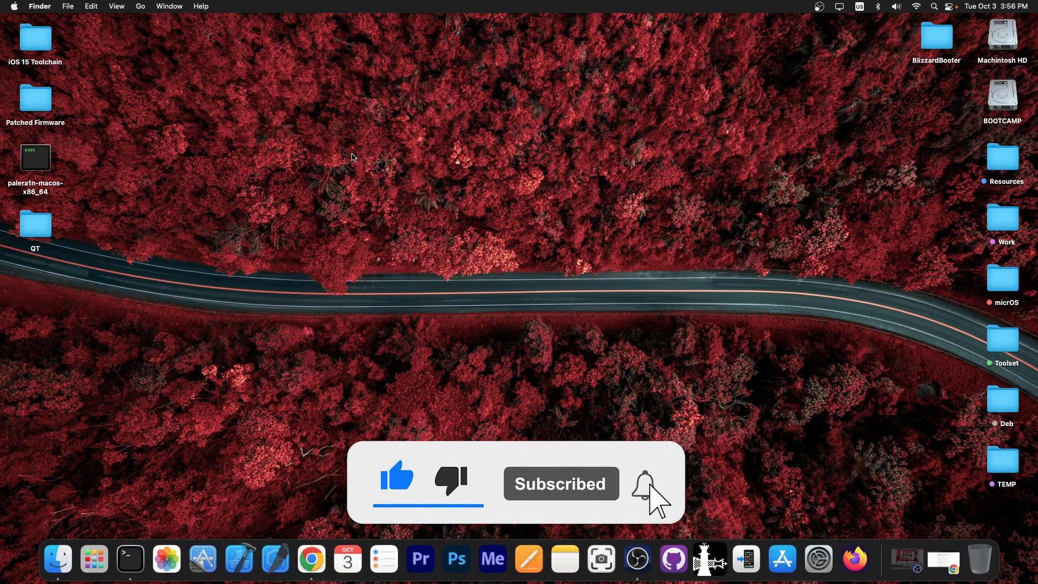